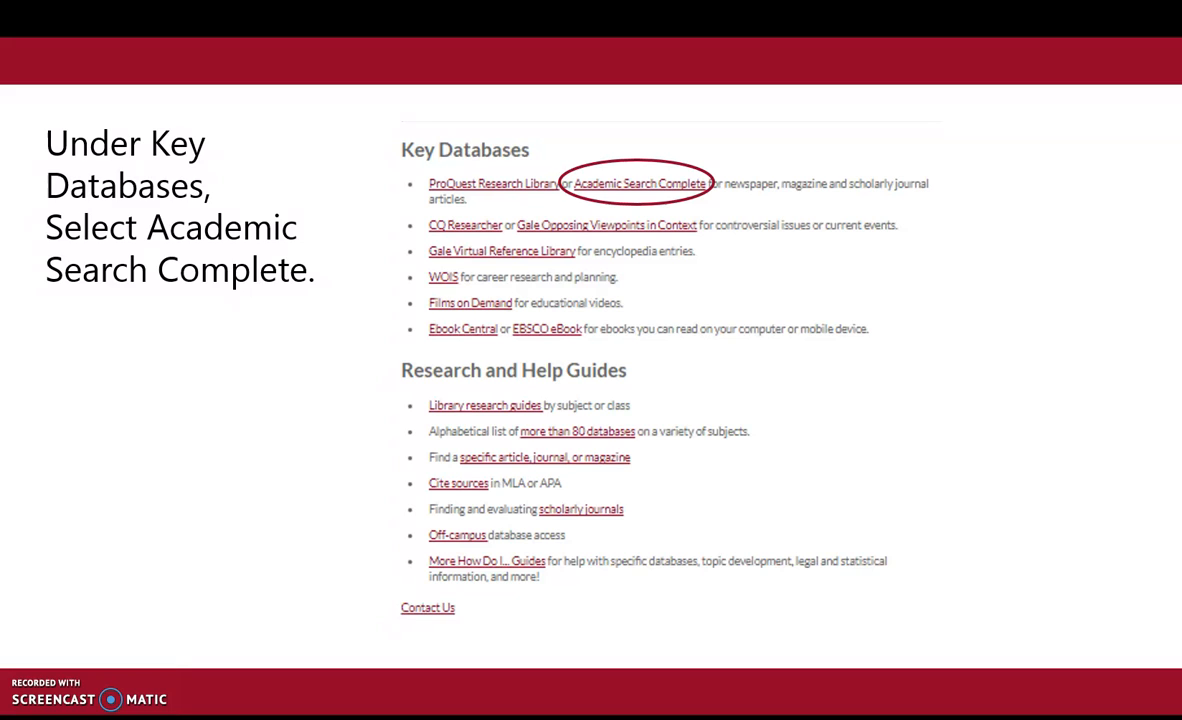
# Step: Choose Academic Search Complete from the library's Key Databases list
pyautogui.click(636, 183)
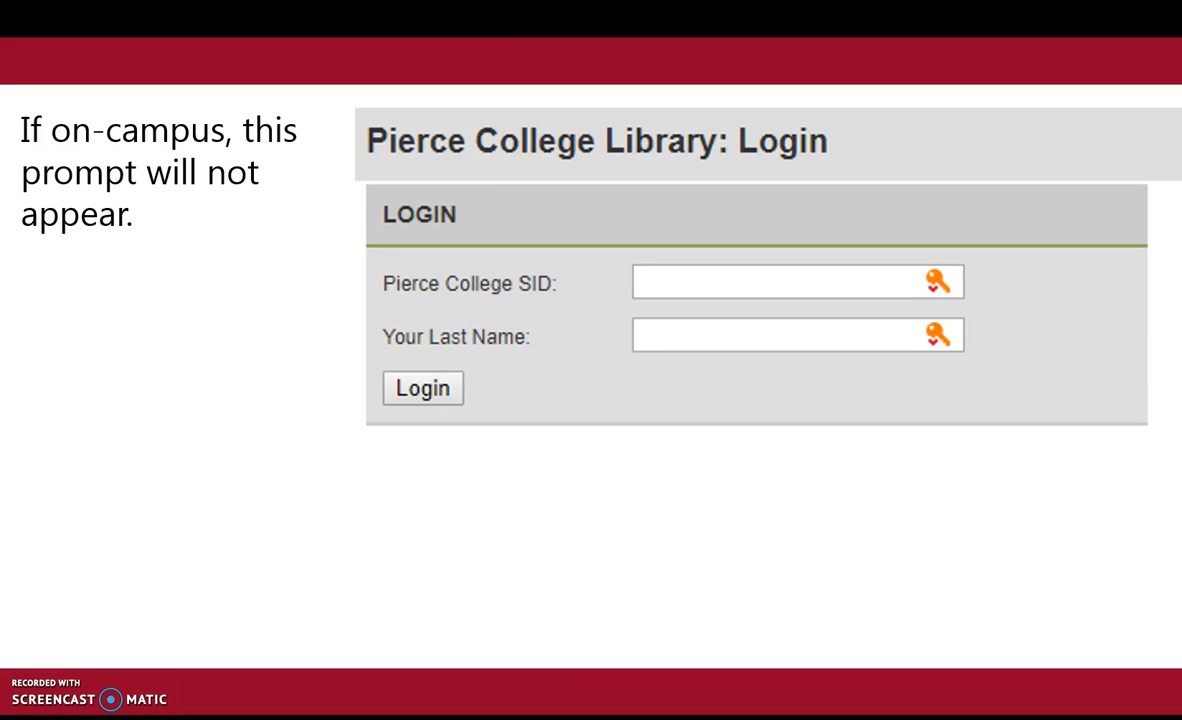
# Step: Log in to the library with the student ID and last name
pyautogui.press('Right')
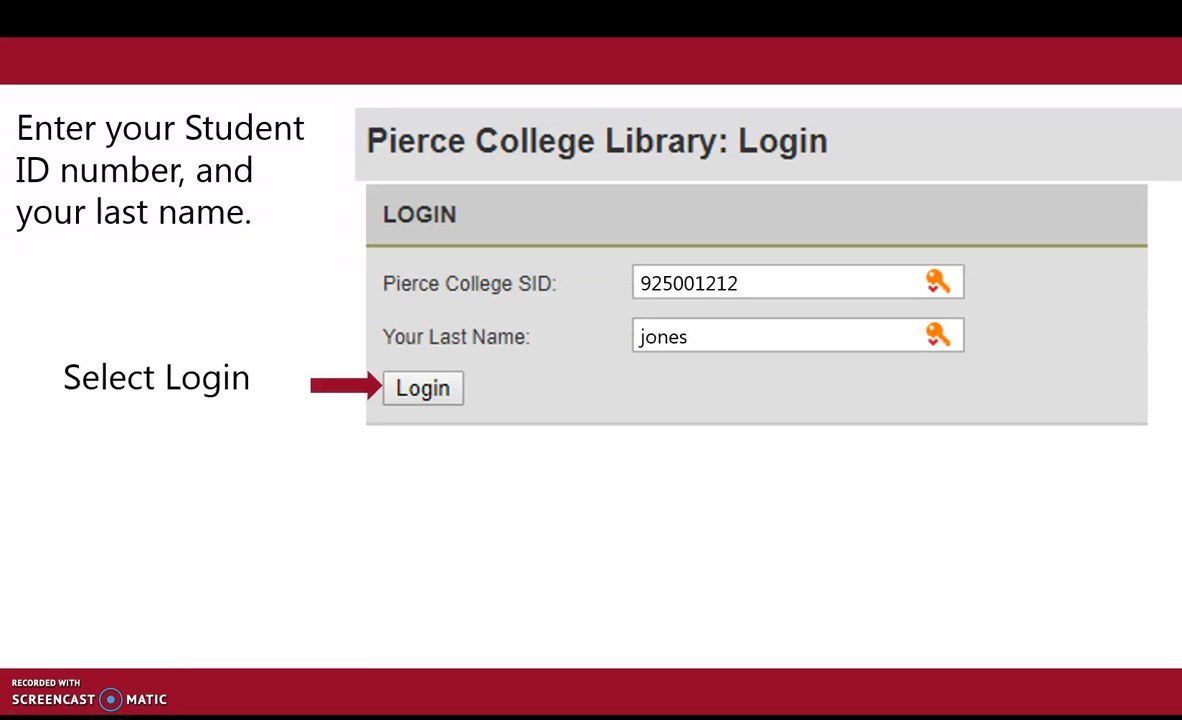
pyautogui.click(422, 388)
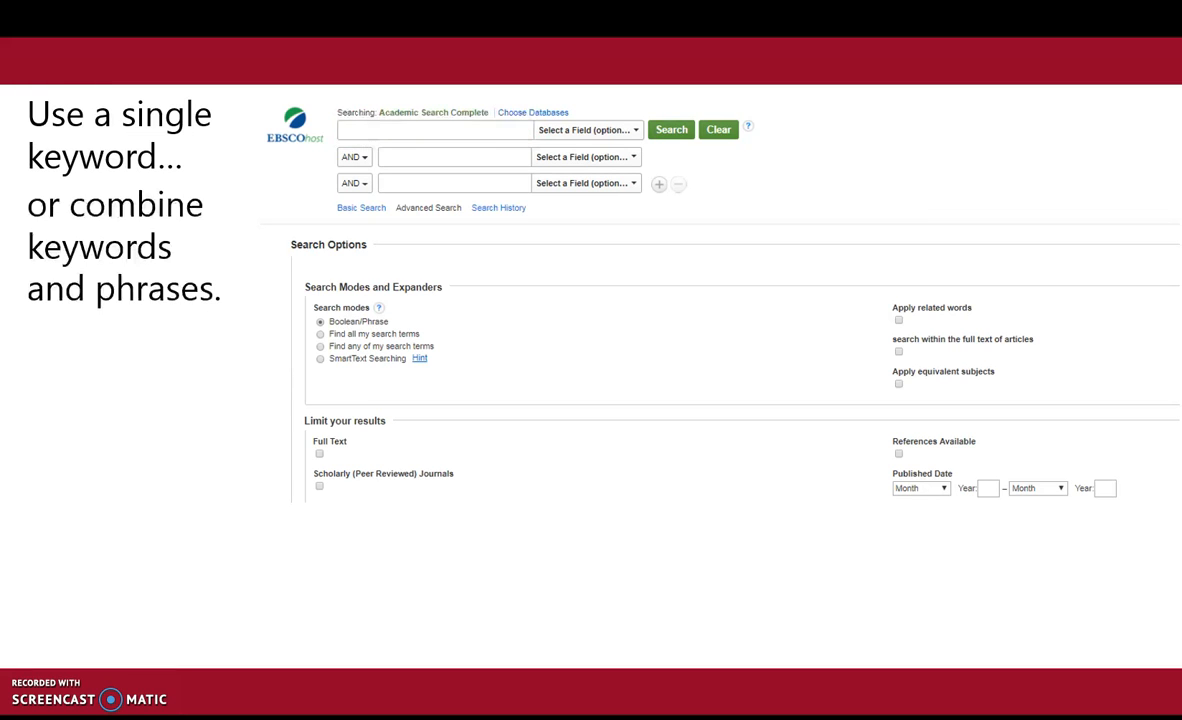
# Step: Enter bullying AND school AND "united states" and limit results to Full Text
pyautogui.write('bullying AND school AND "united states"')
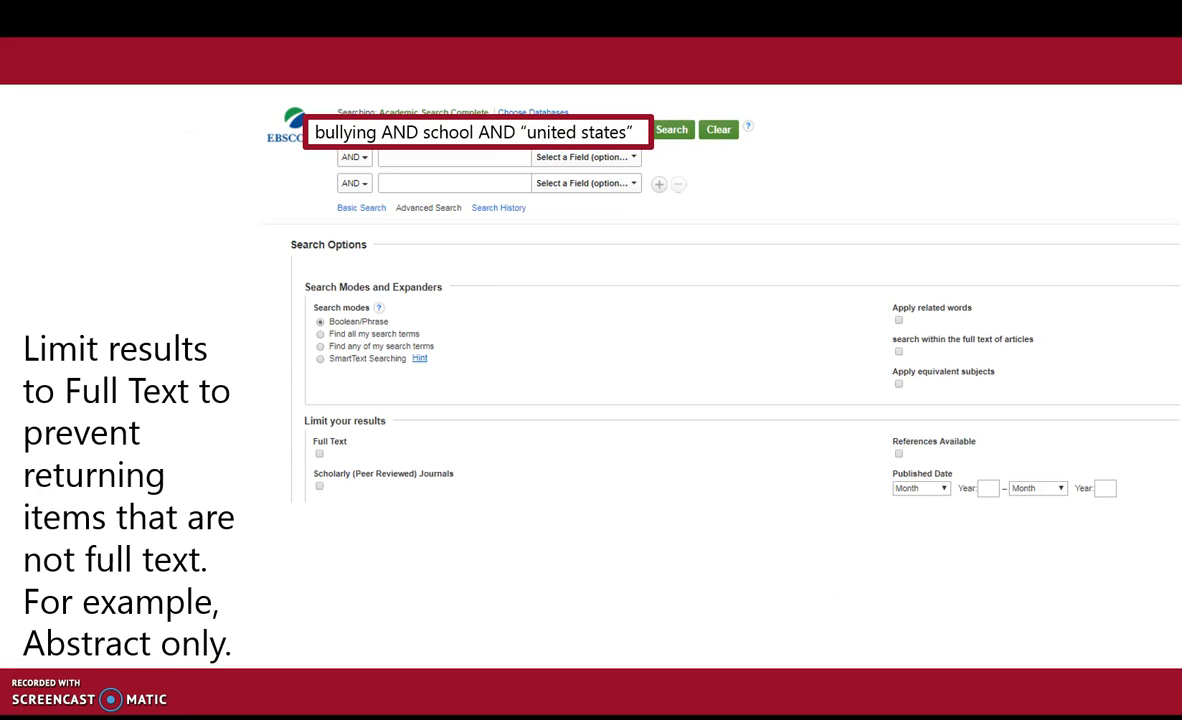
pyautogui.click(319, 455)
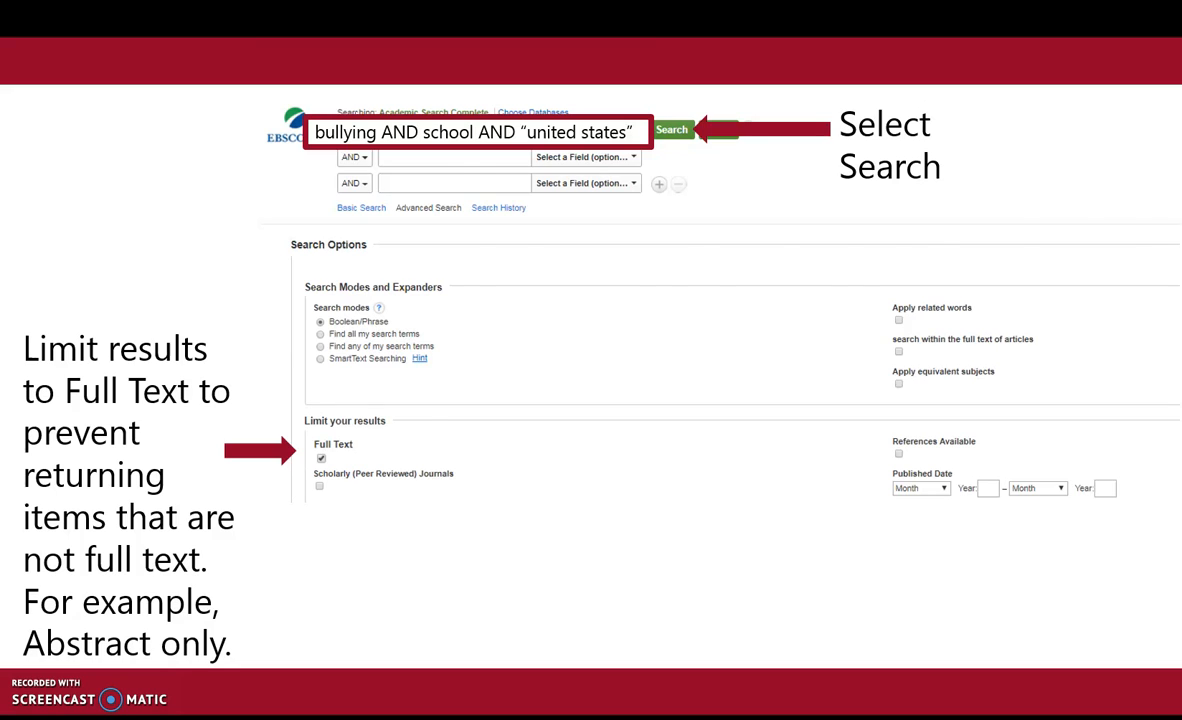
# Step: Run the bullying search and open the PBIS article's detailed record
pyautogui.click(672, 130)
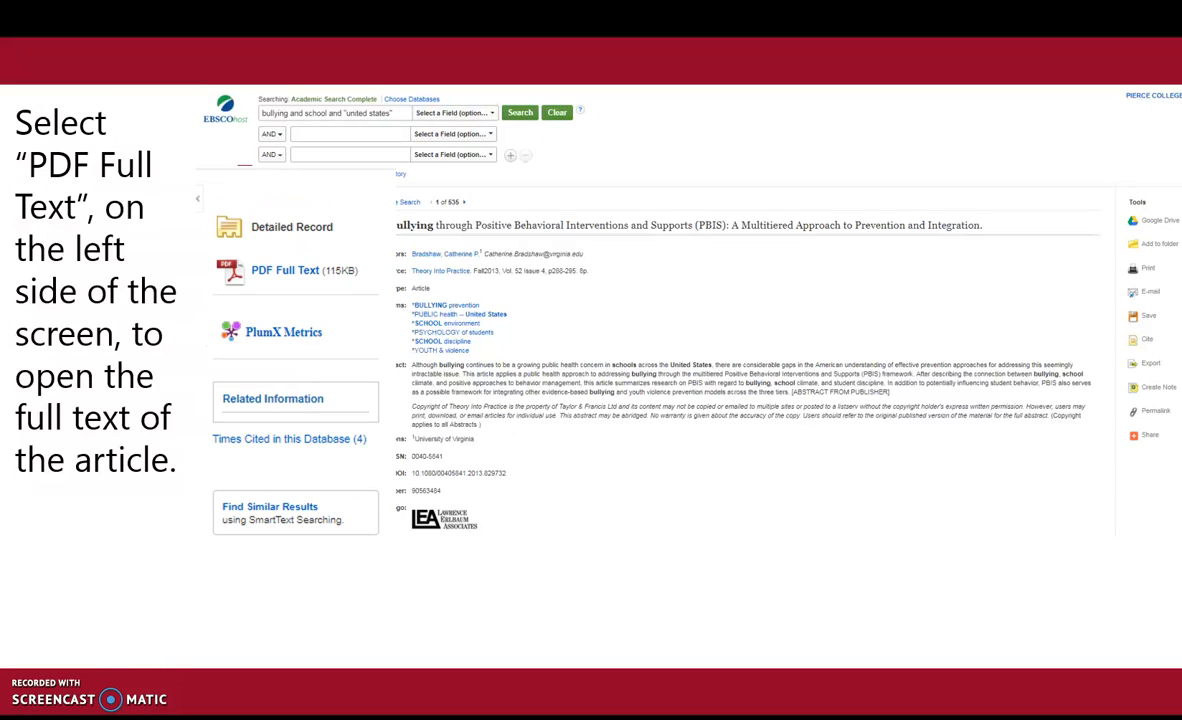
pyautogui.click(287, 271)
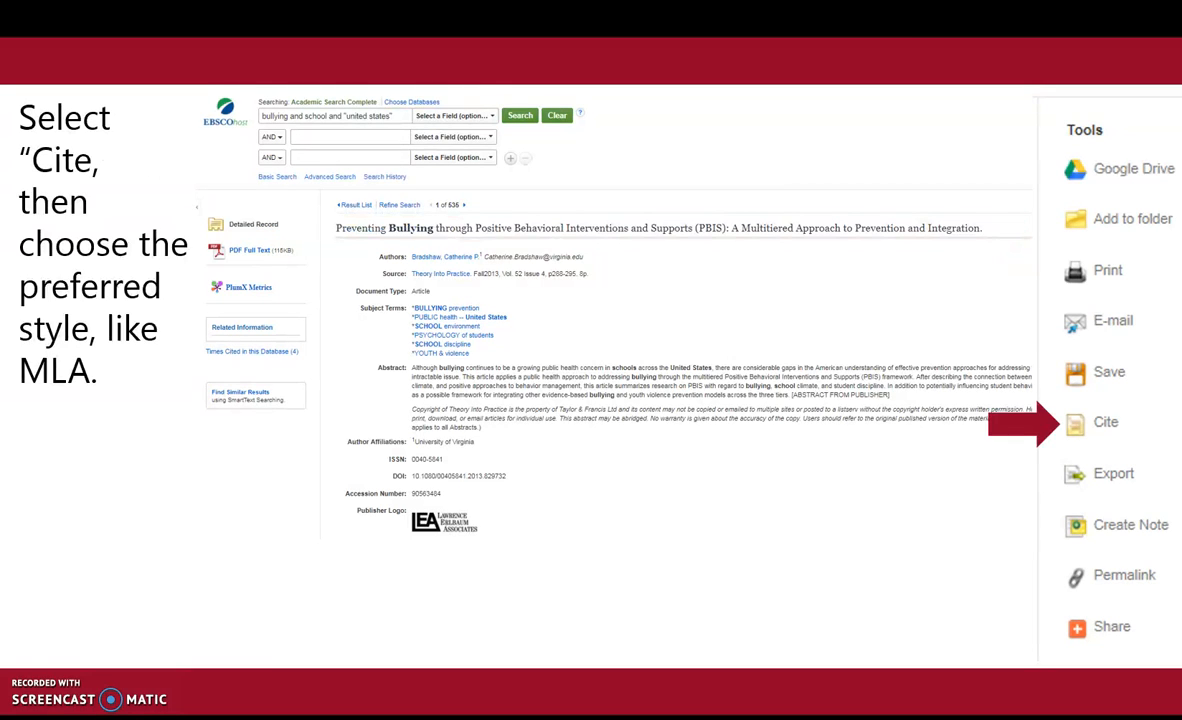
pyautogui.click(1102, 421)
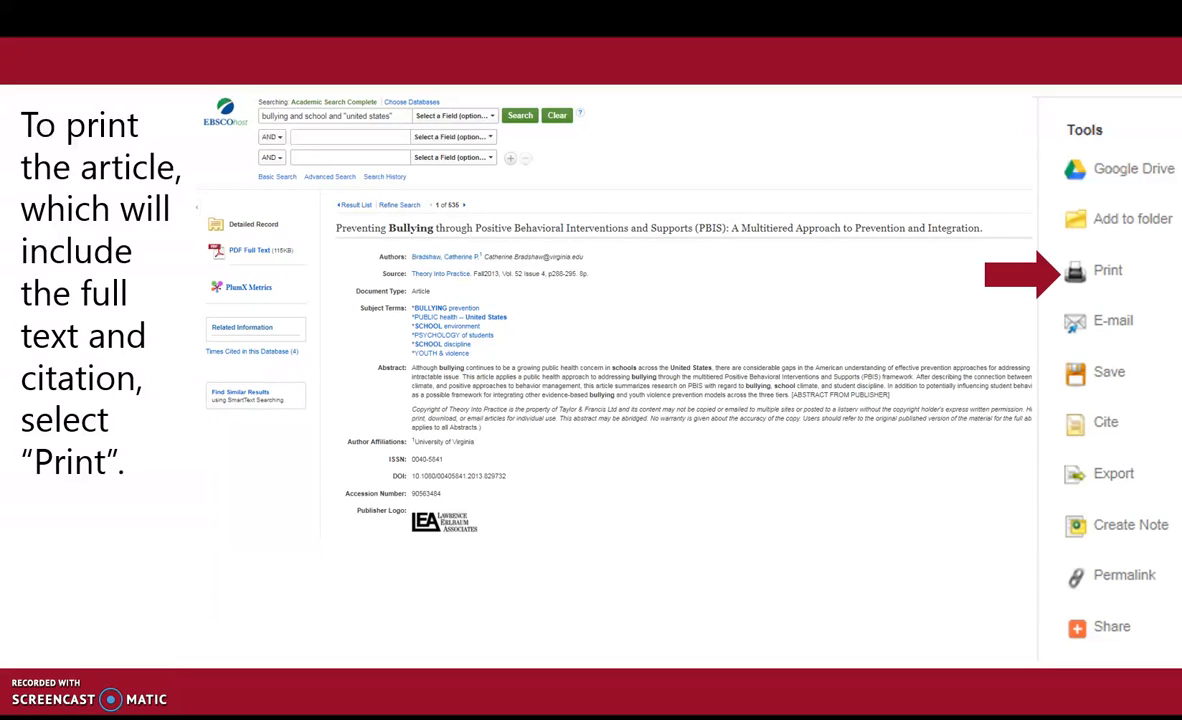
pyautogui.click(1105, 270)
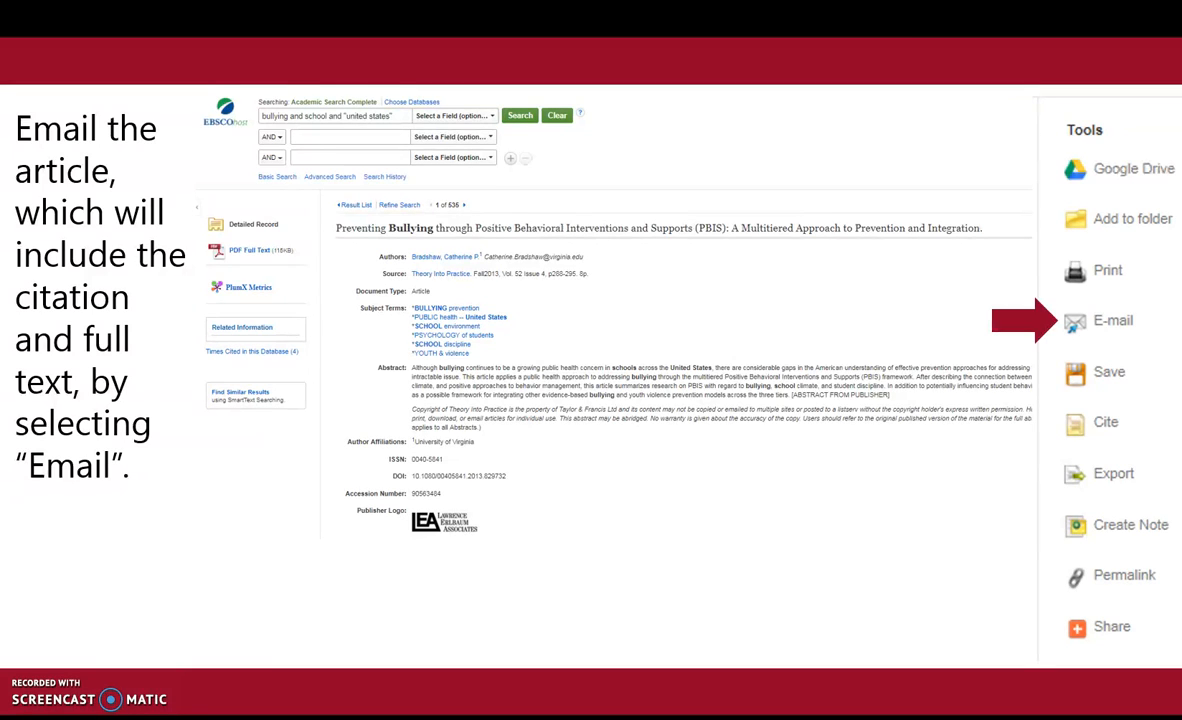
# Step: Show the E-mail tool, then display the PBIS article's permalink URL
pyautogui.click(1105, 320)
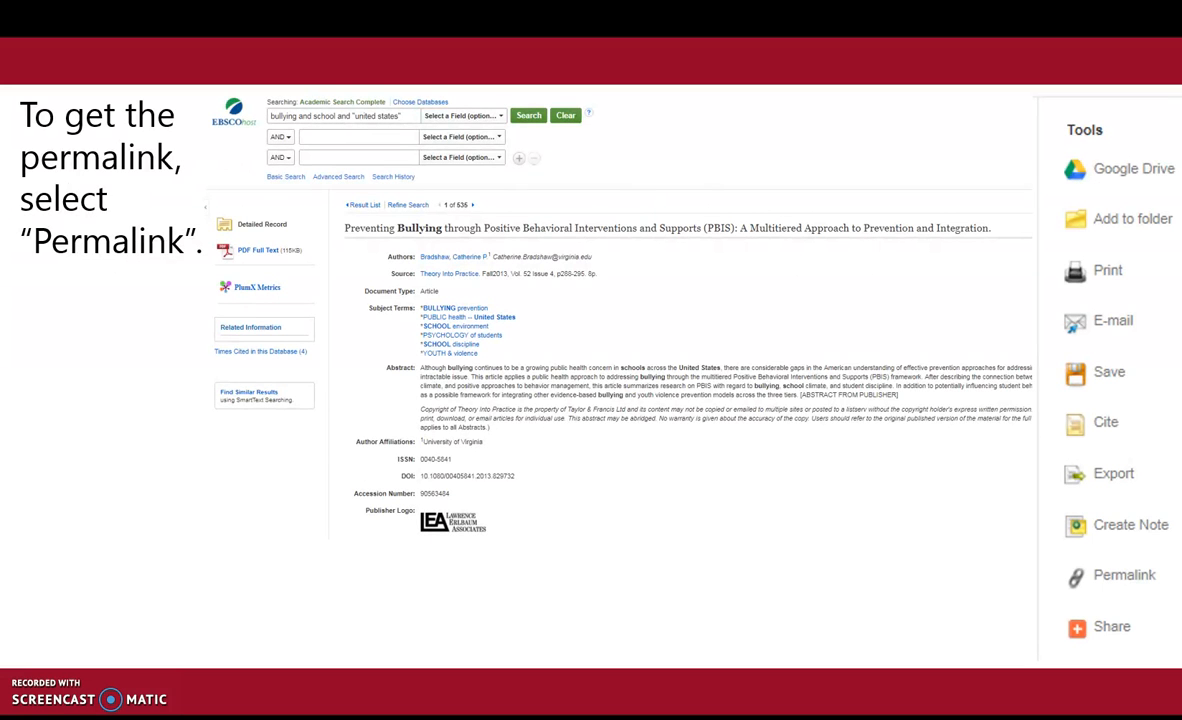
pyautogui.click(1114, 575)
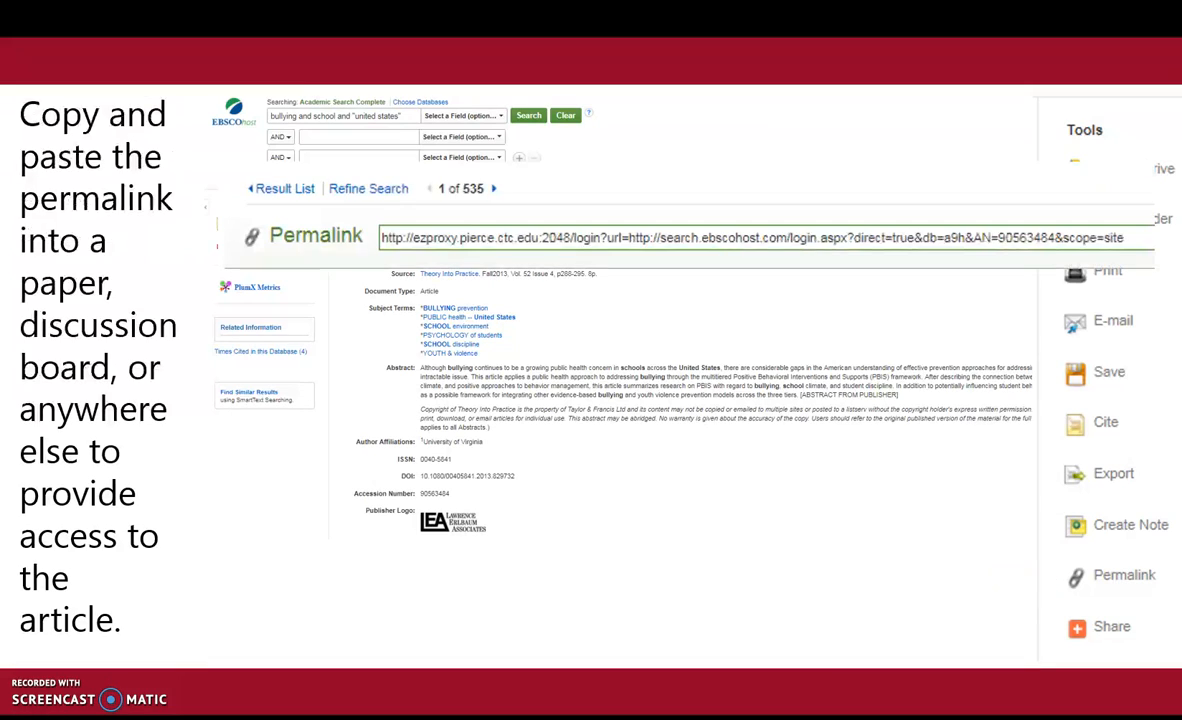